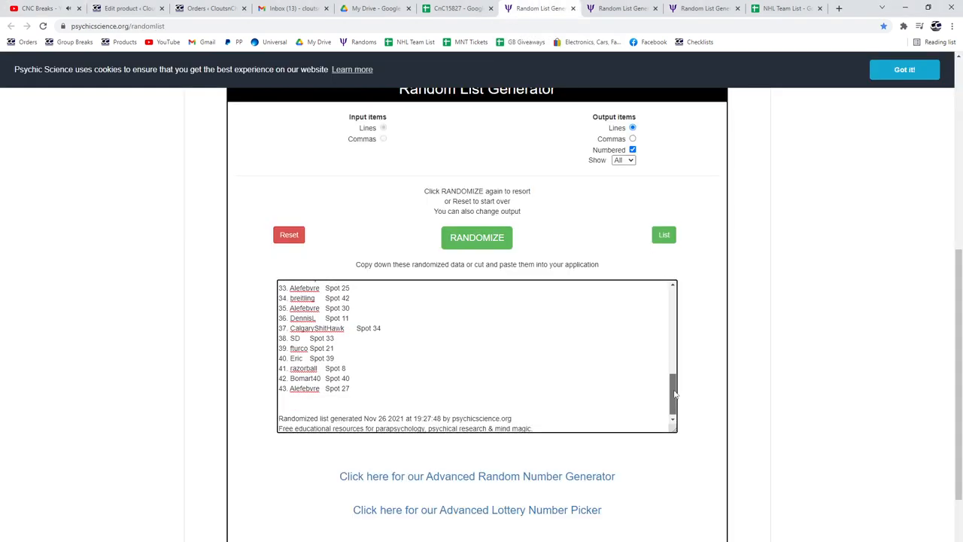
# Paste the shuffled names and spots list into cell A1 of the sheet
pyautogui.click(475, 238)
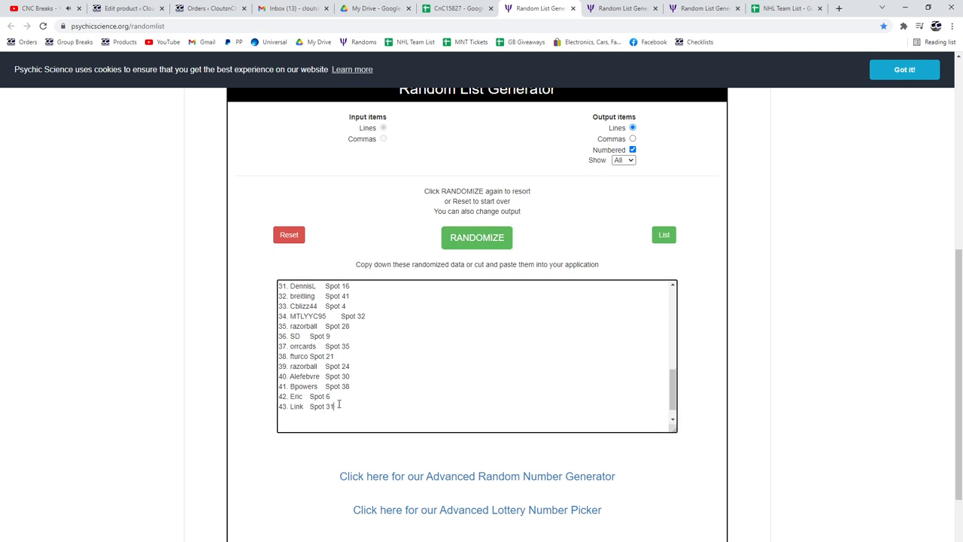
pyautogui.click(457, 9)
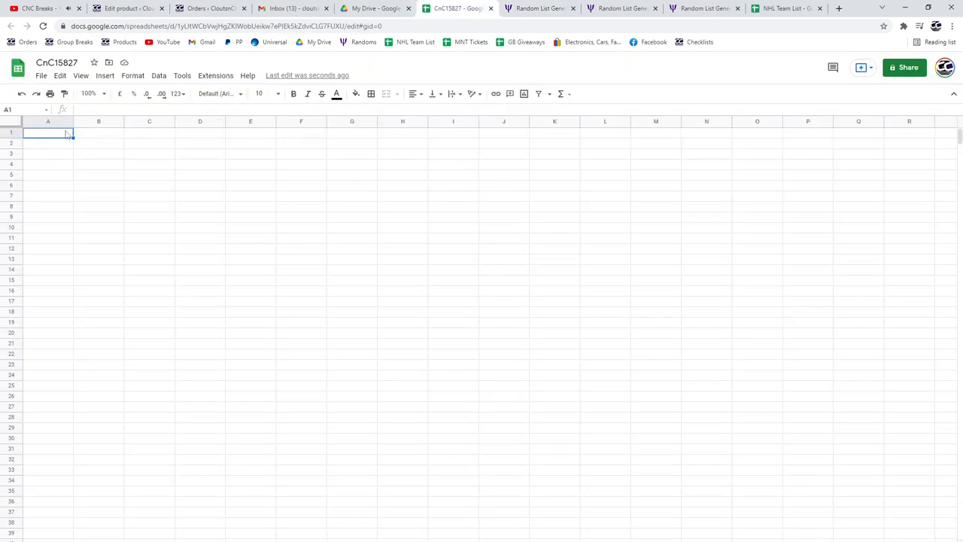
pyautogui.press('ctrl+v')
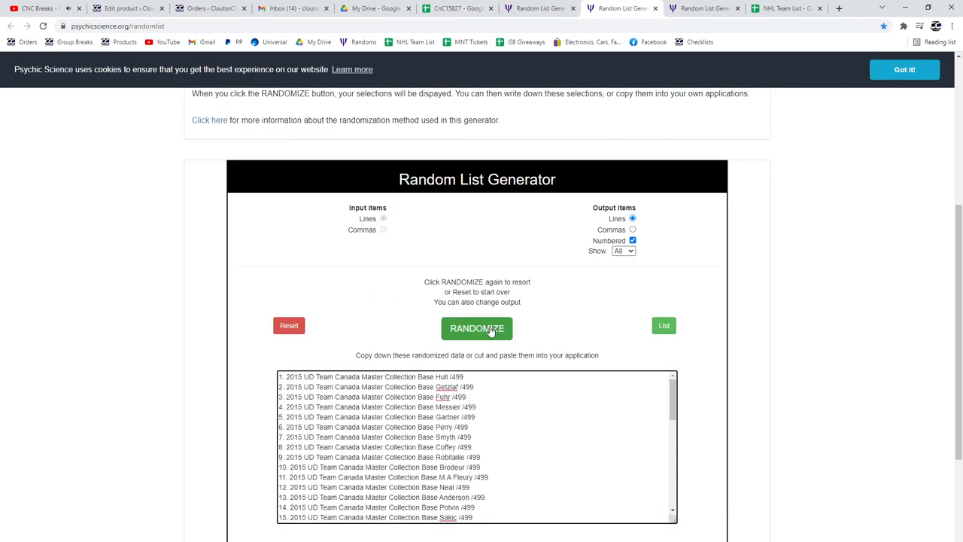
# Reshuffle the 2015 UD Team Canada base card list and bring it into column C
pyautogui.click(475, 328)
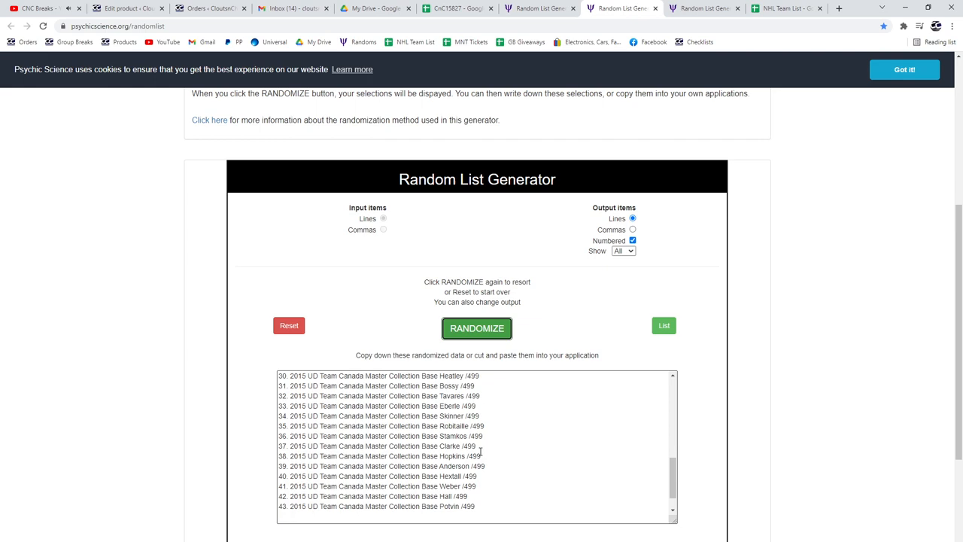
pyautogui.click(457, 9)
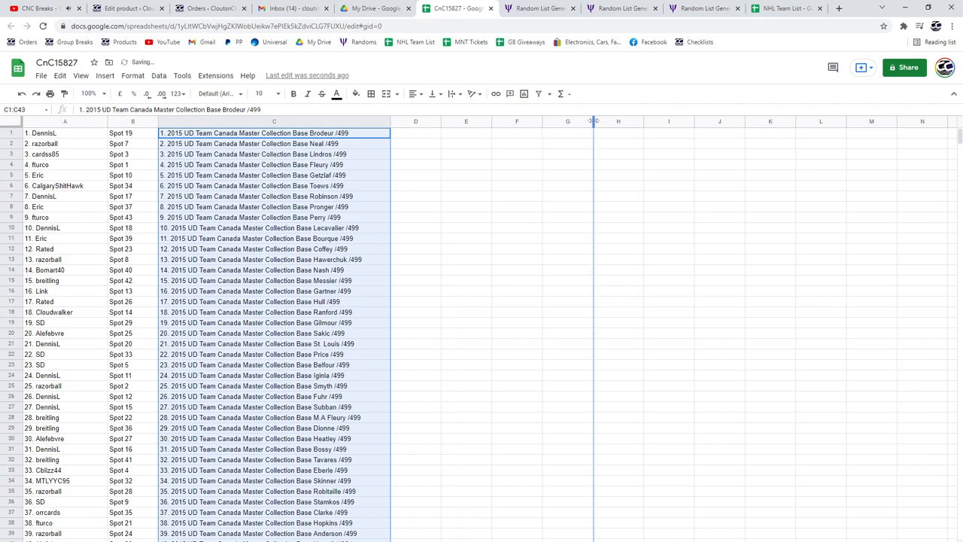
# Shuffle the jersey, patch and autograph hit card list and copy it over to the sheet
pyautogui.click(699, 9)
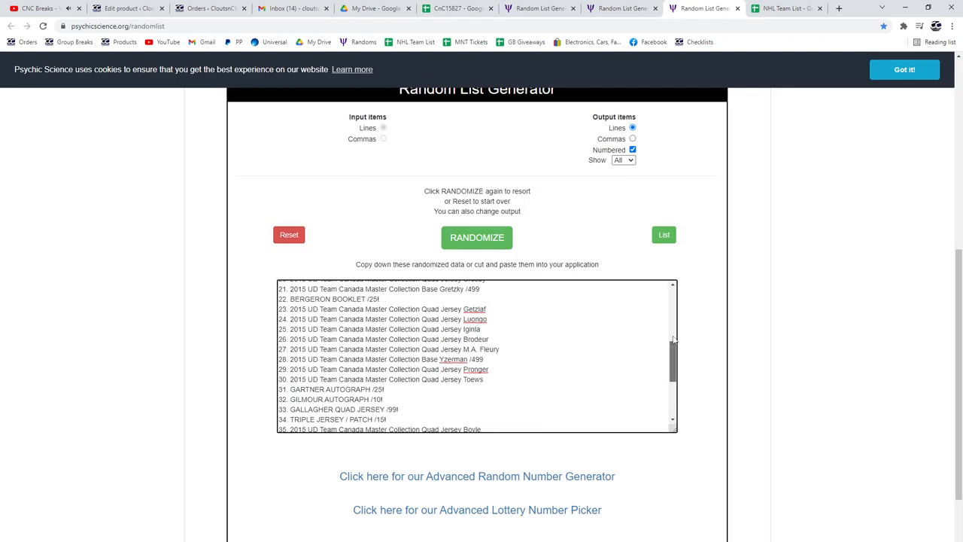
pyautogui.click(476, 238)
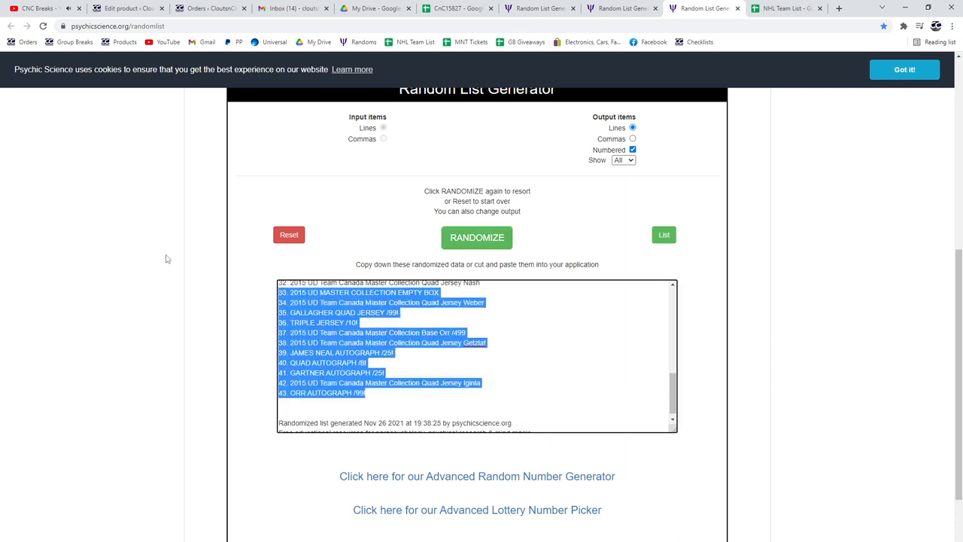
pyautogui.click(458, 9)
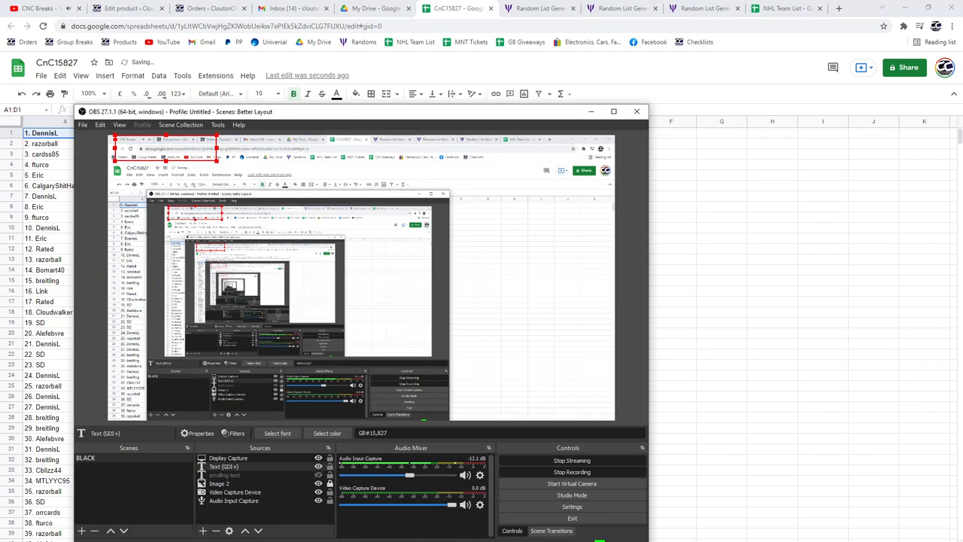
# Paste the shuffled hit cards into column D and bold the BOYLE JERSEY PATCH row
pyautogui.click(637, 111)
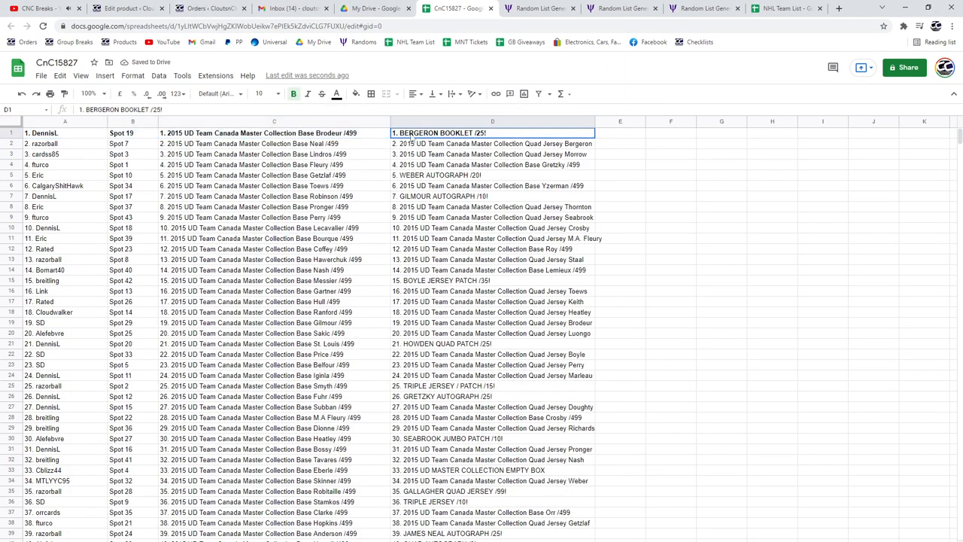
pyautogui.click(492, 175)
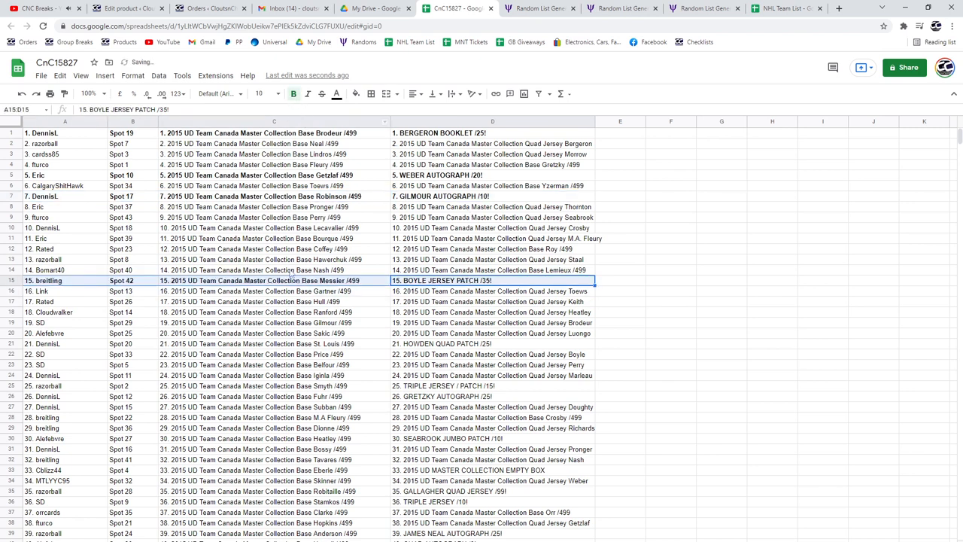
# Bold the Howden Quad Patch, Gretzky Autograph, Seabrook Jumbo Patch, Empty Box, Triple Jersey and James Neal Autograph rows
pyautogui.click(494, 343)
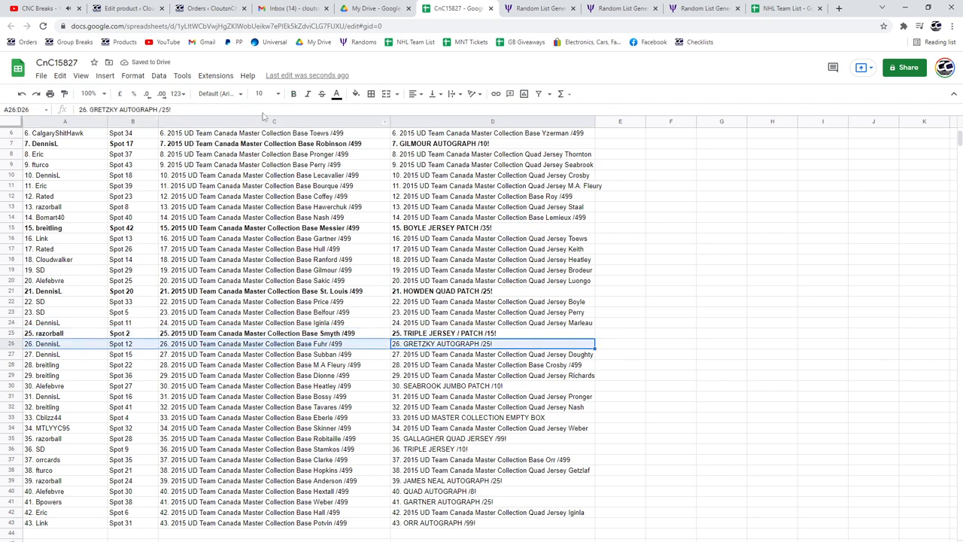
pyautogui.click(294, 93)
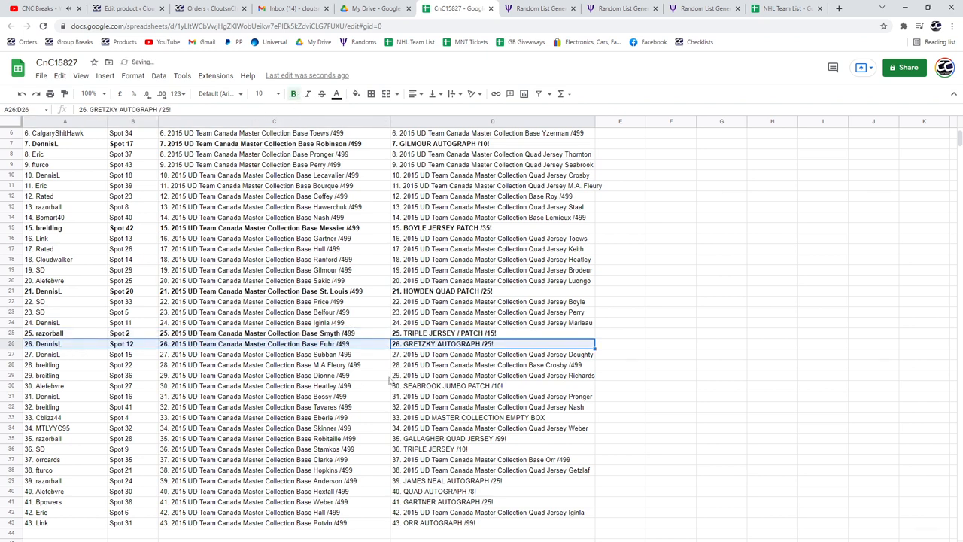
pyautogui.click(492, 385)
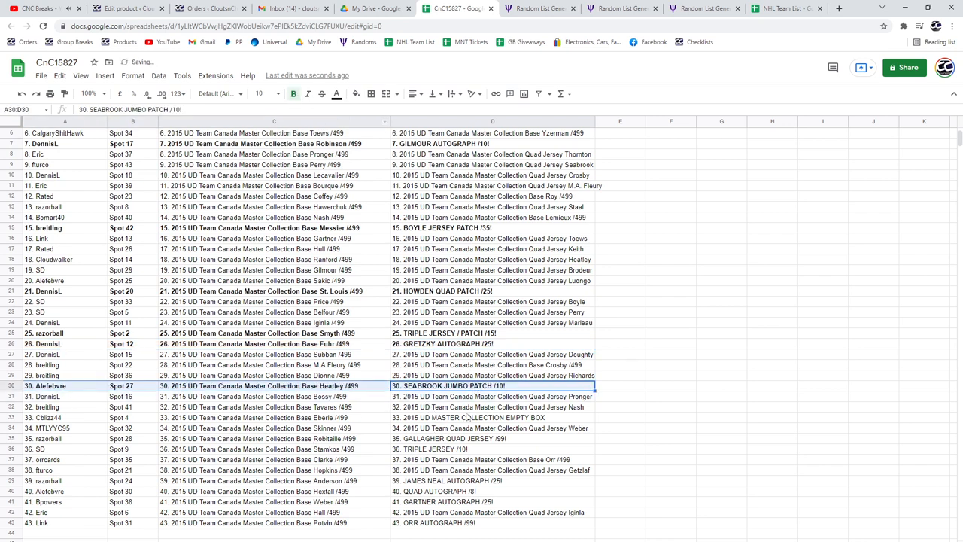
pyautogui.click(492, 416)
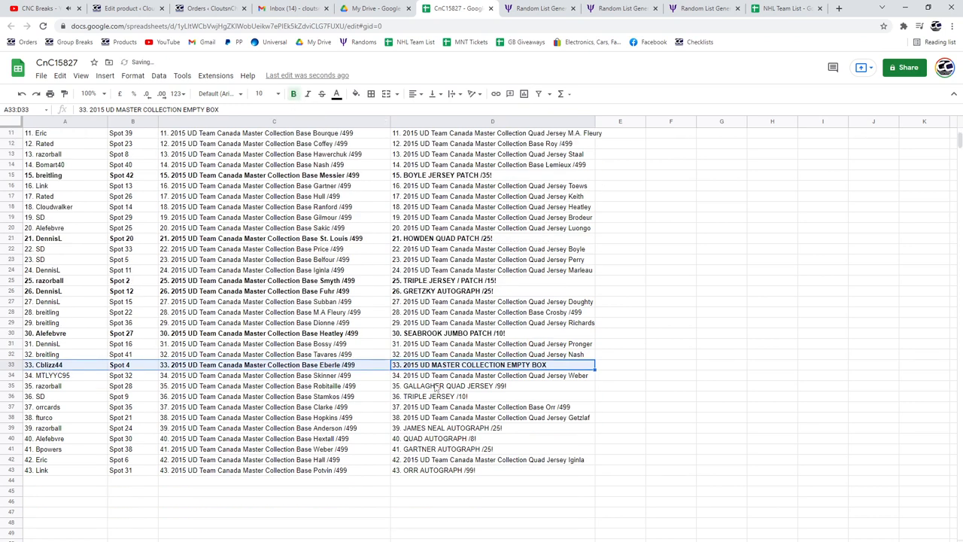
pyautogui.click(494, 385)
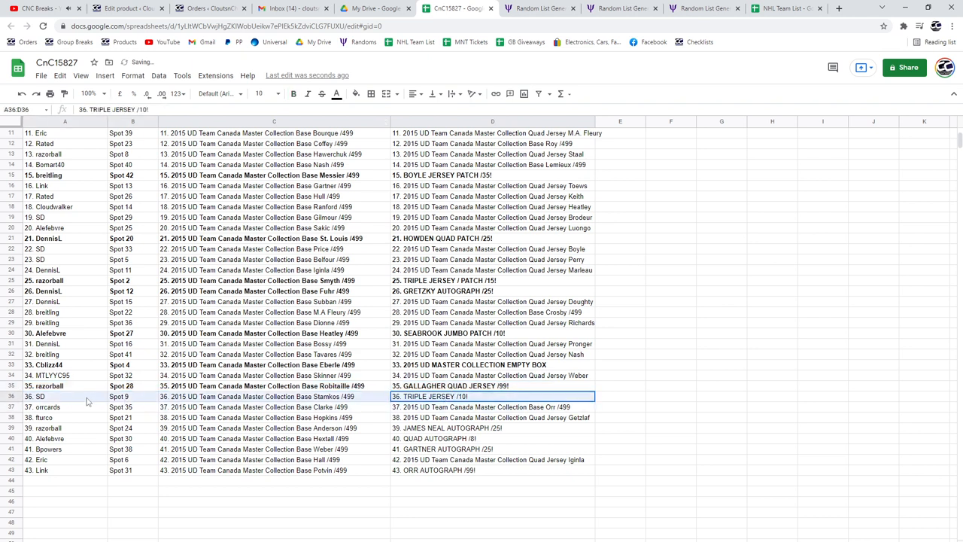
pyautogui.click(292, 93)
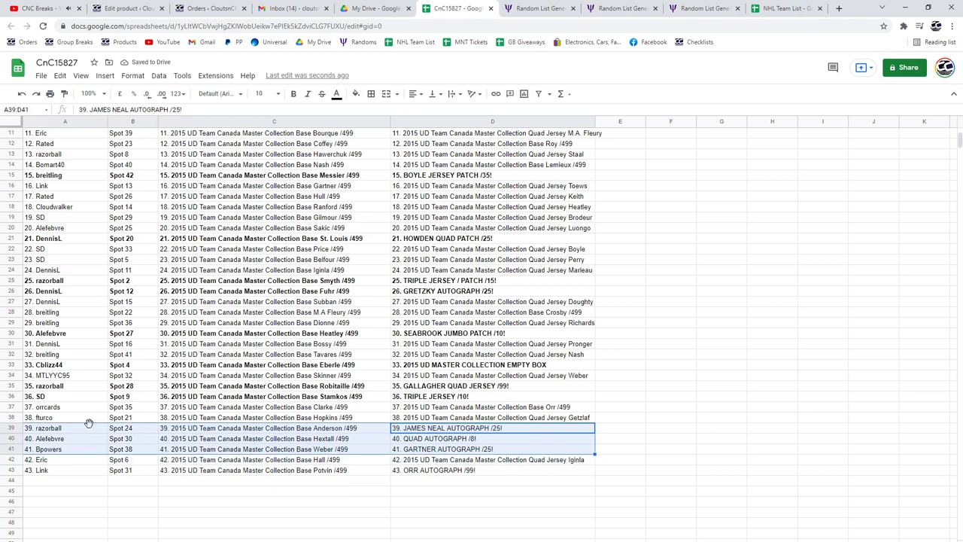
pyautogui.moveTo(298, 83)
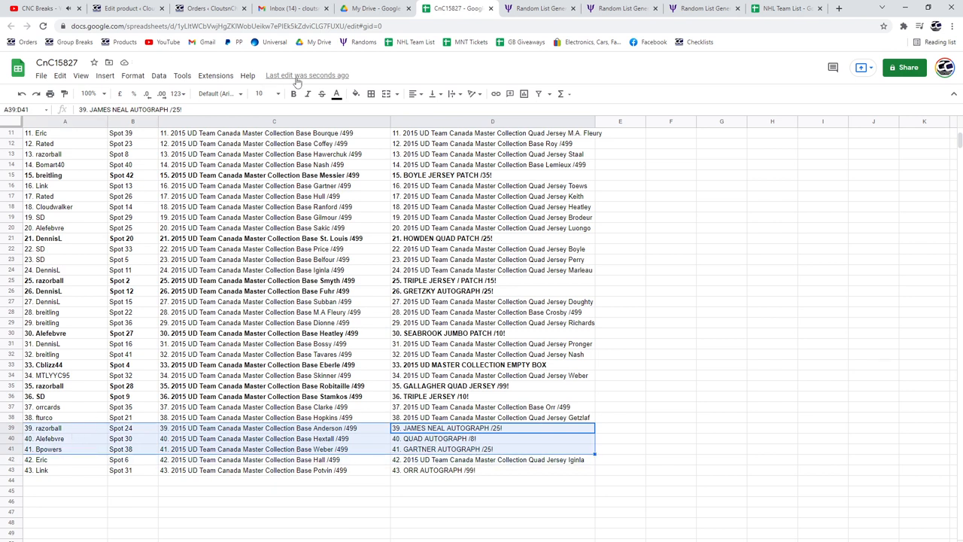